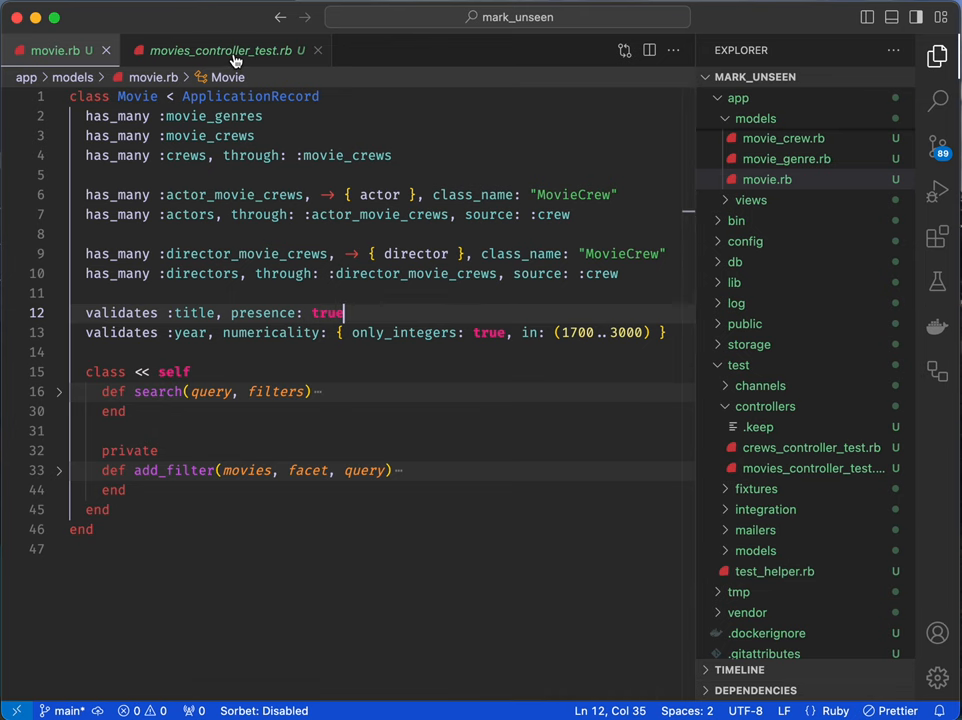
- Run the whole MoviesControllerTest class from movies_controller_test.rb via the gutter arrow
left_click(224, 50)
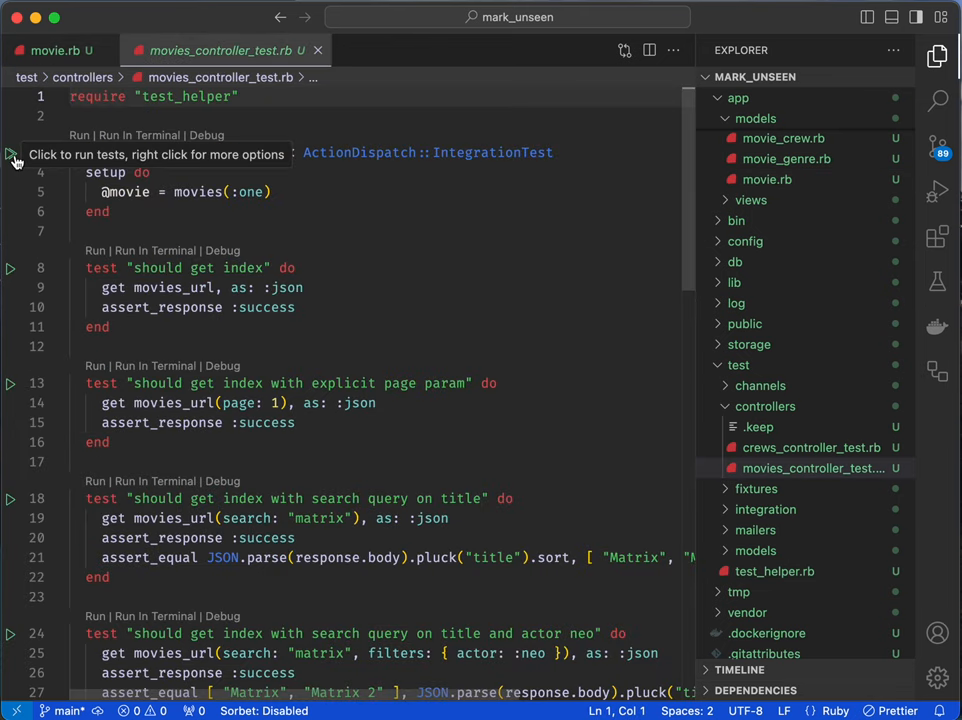
mouse_move(252, 224)
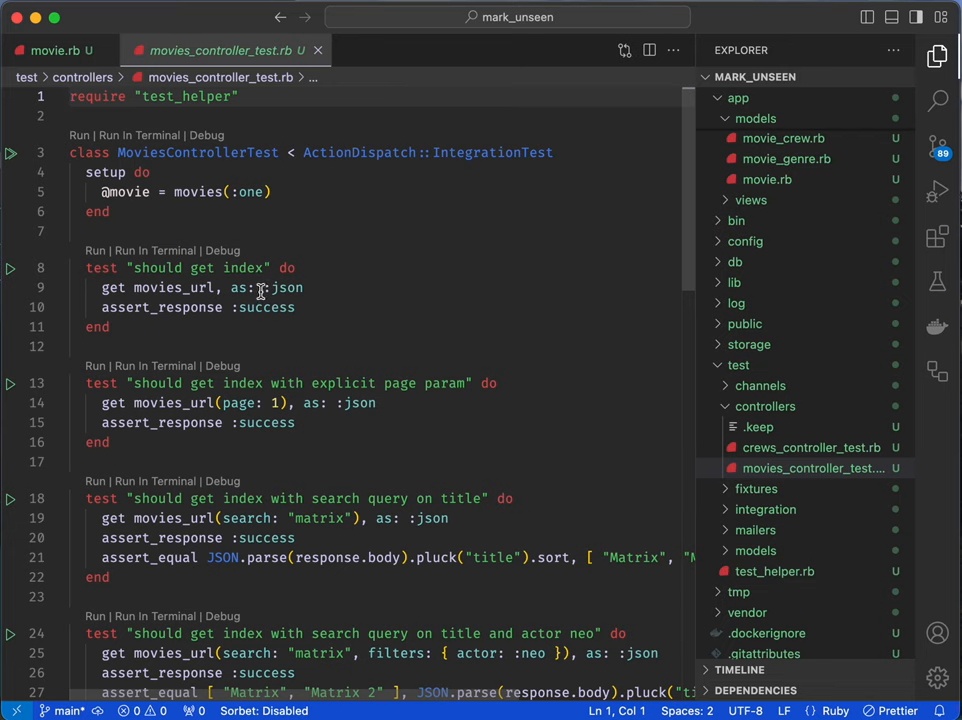
mouse_move(936, 236)
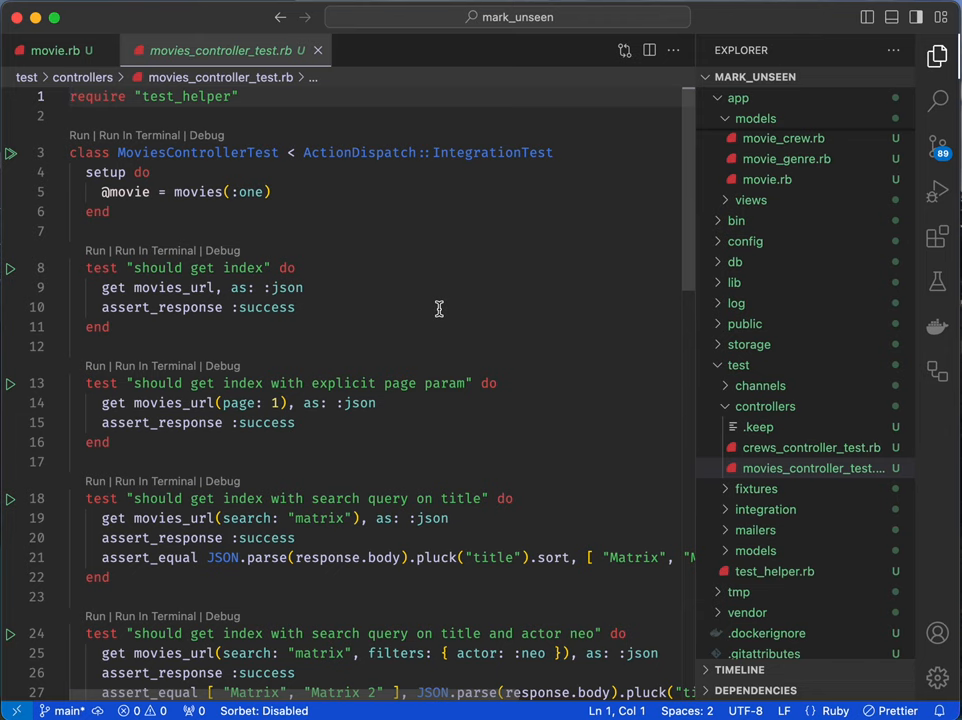
mouse_move(208, 140)
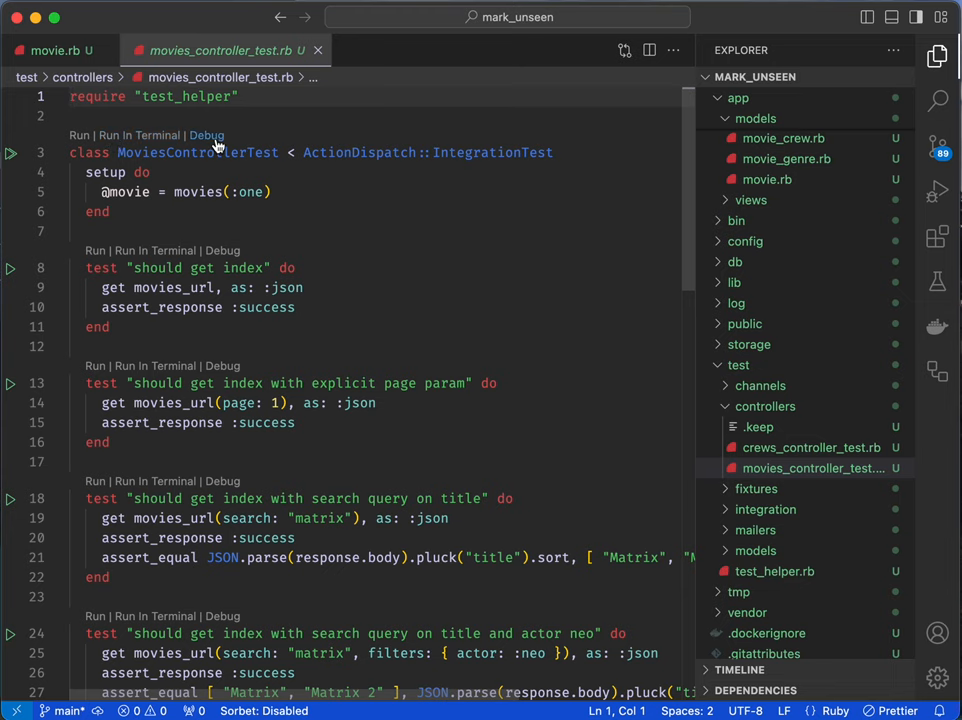
mouse_move(144, 344)
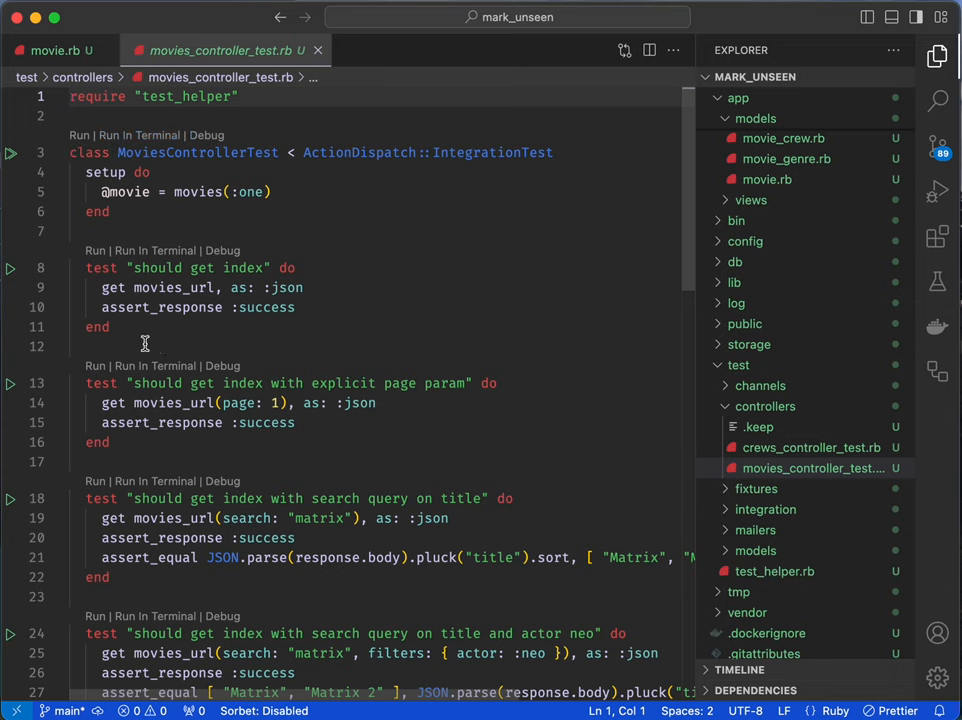
mouse_move(14, 270)
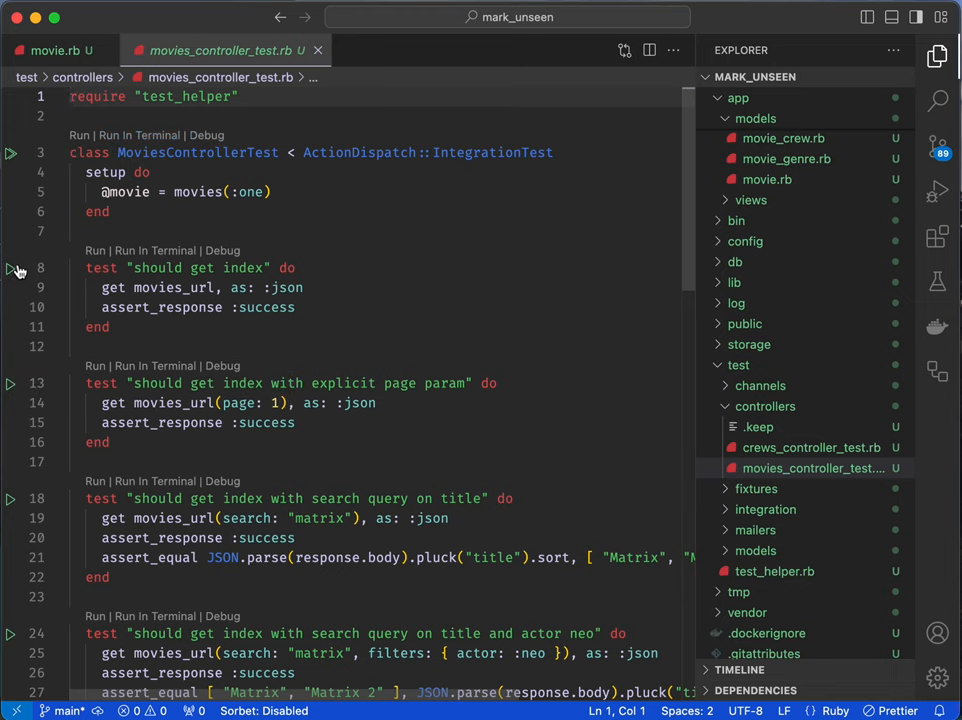
mouse_move(12, 156)
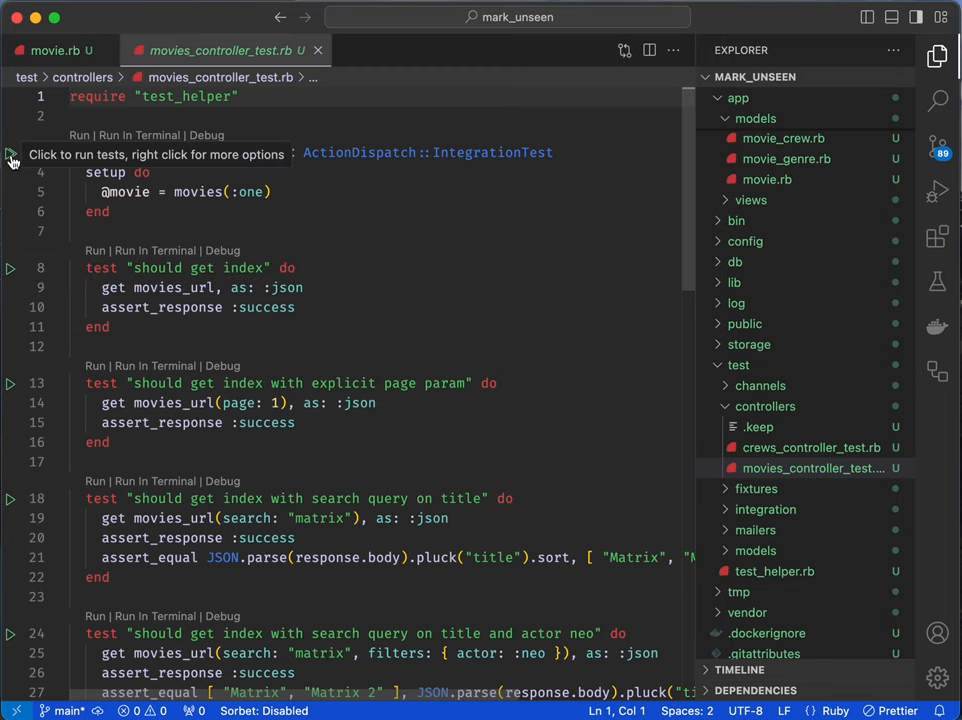
left_click(12, 152)
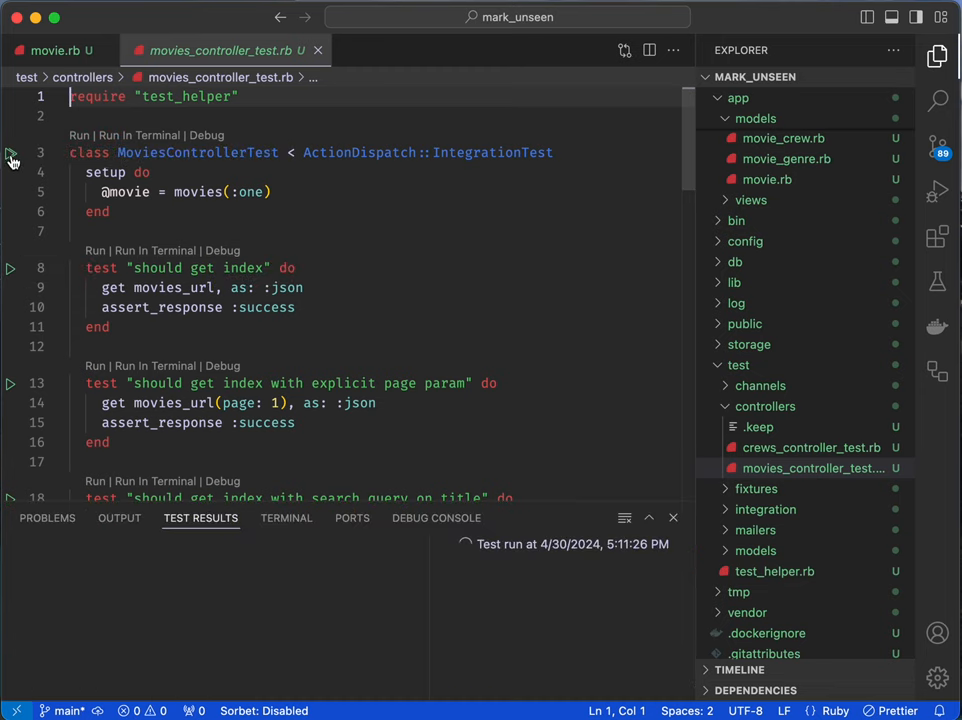